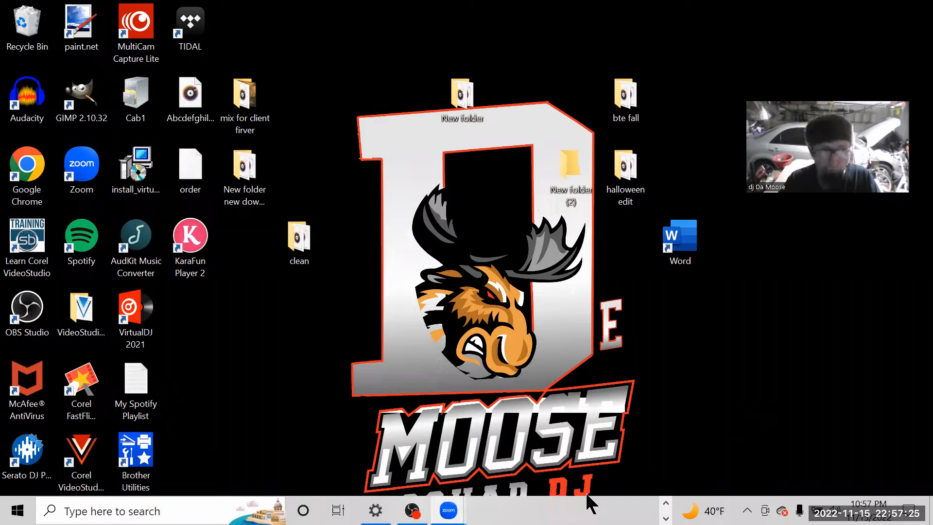
Step: Launch KaraFun Player 2 from its desktop shortcut
click(190, 233)
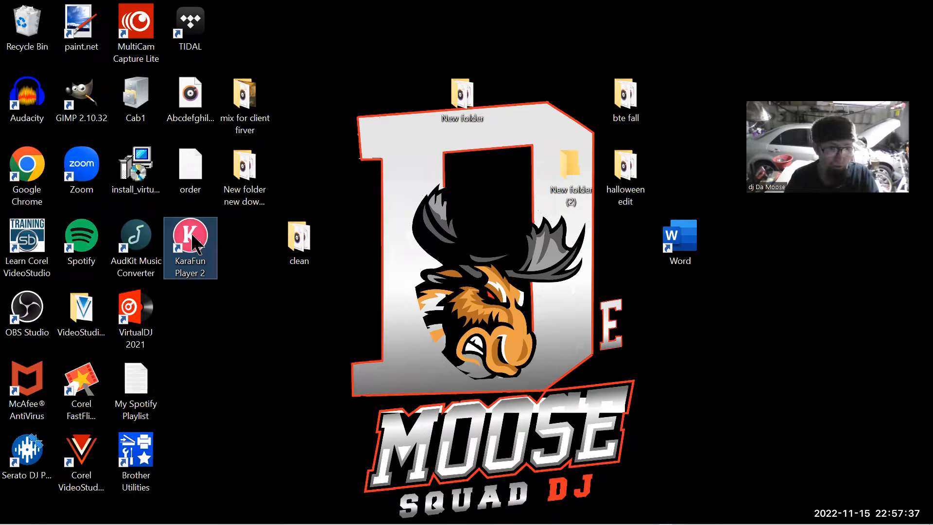
double_click(190, 232)
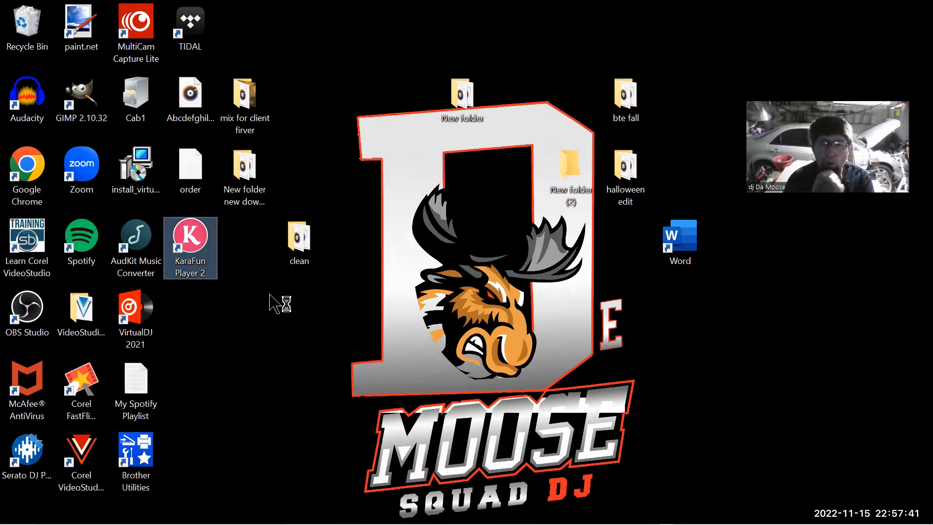
double_click(190, 238)
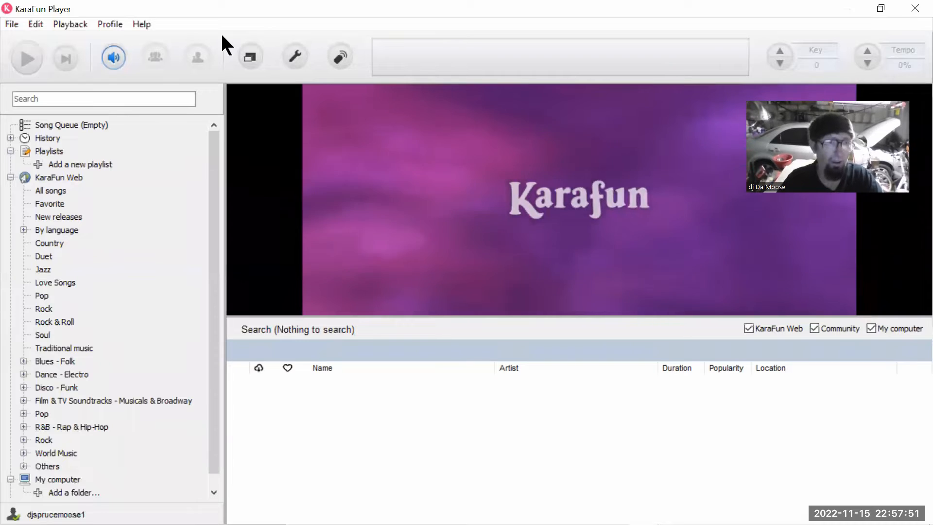
Step: Log out of the KaraFun account from the Profile menu, confirming with OK
click(109, 24)
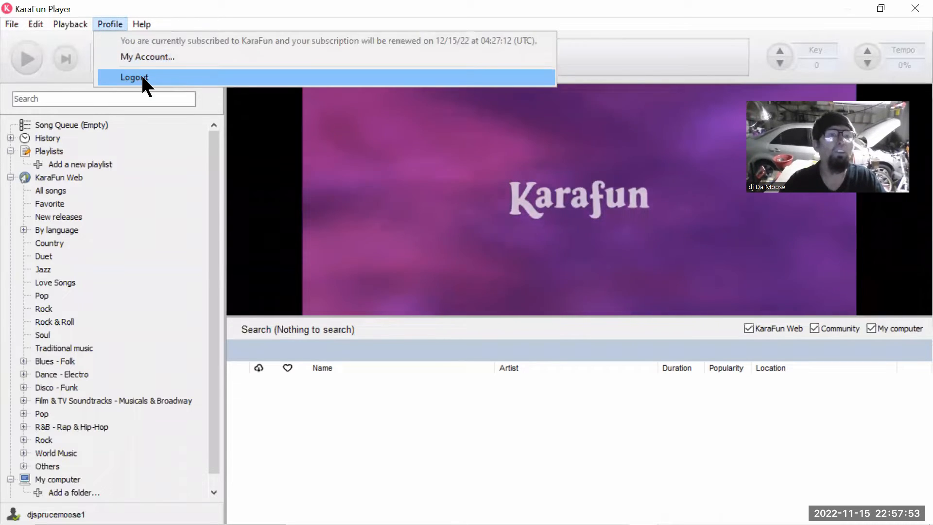
click(133, 77)
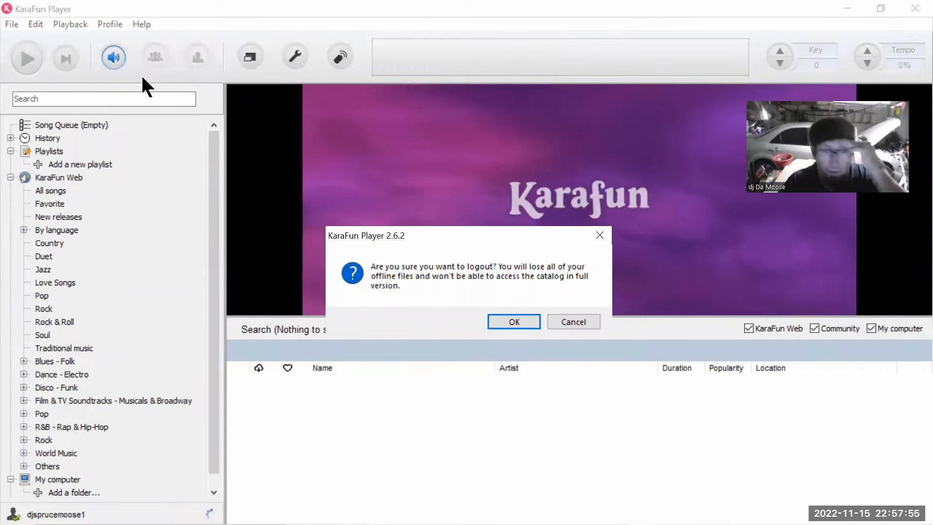
click(513, 321)
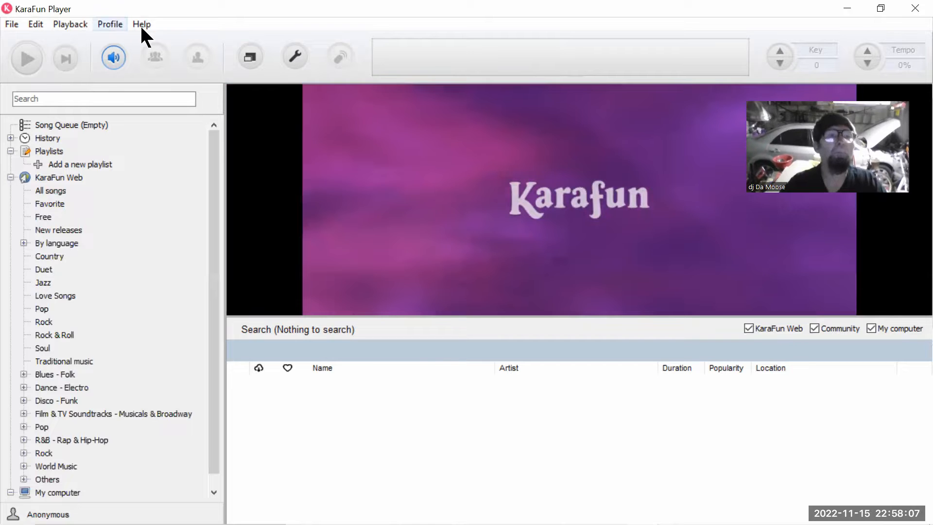
click(142, 24)
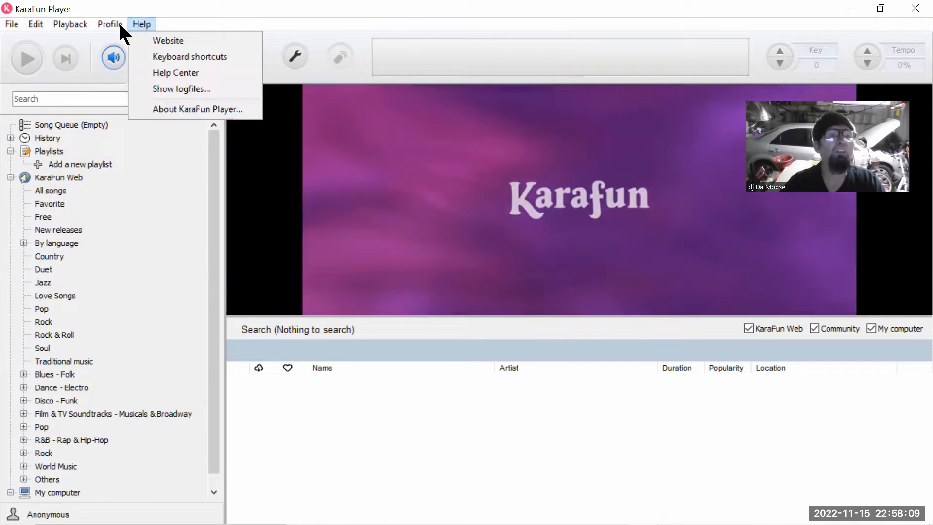
click(110, 24)
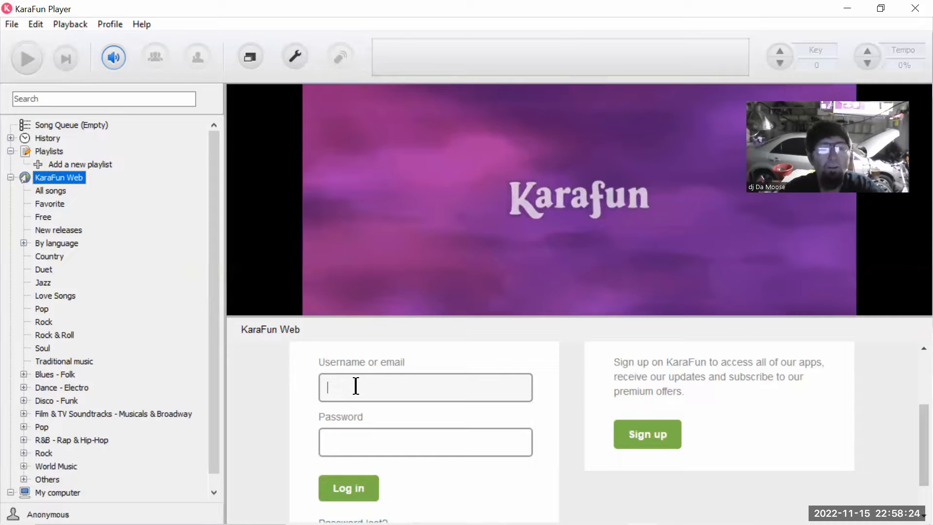
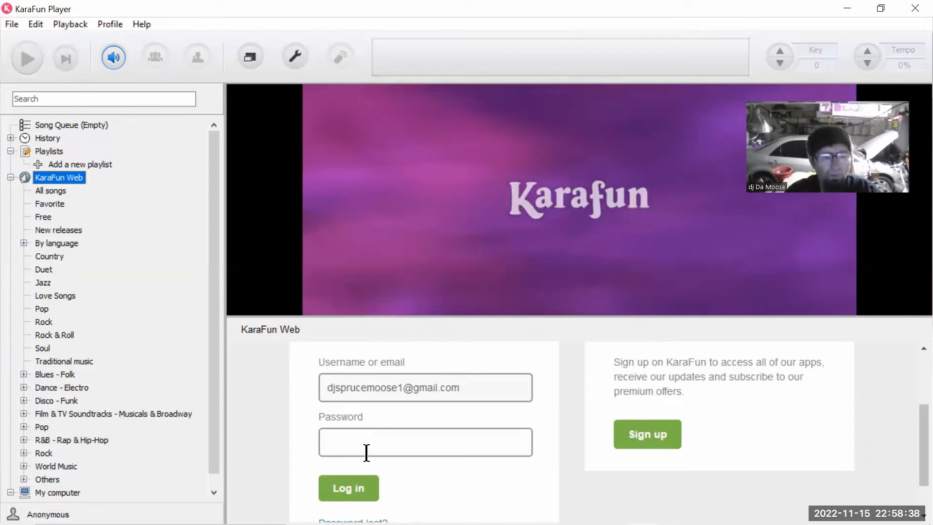
text(•)
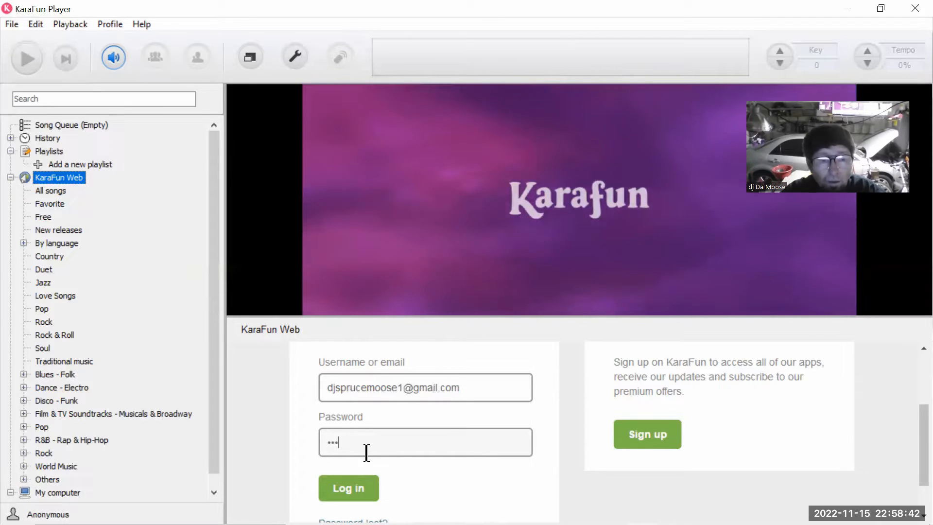
text(••••)
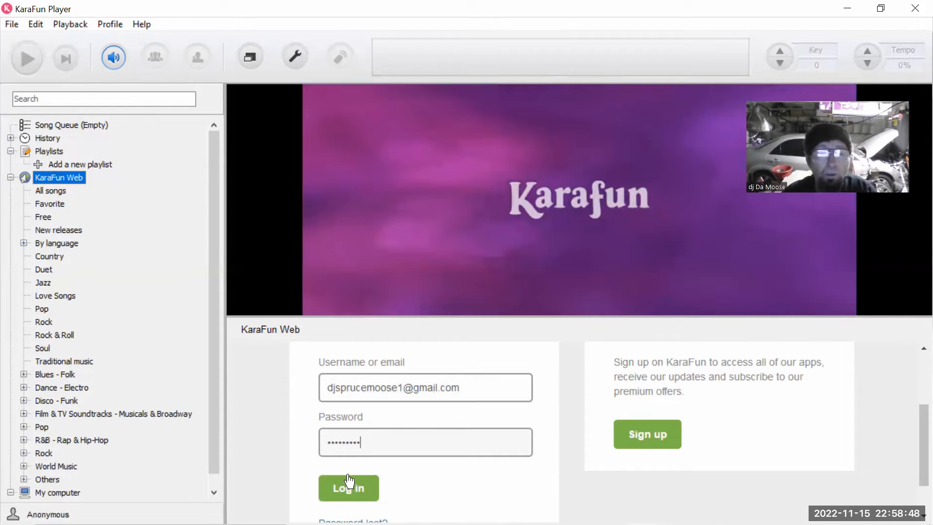
click(347, 487)
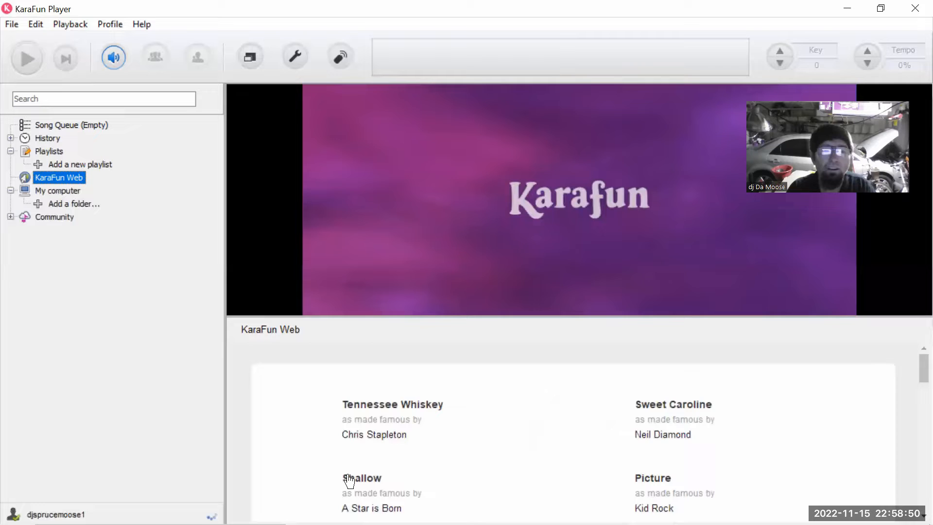
click(59, 177)
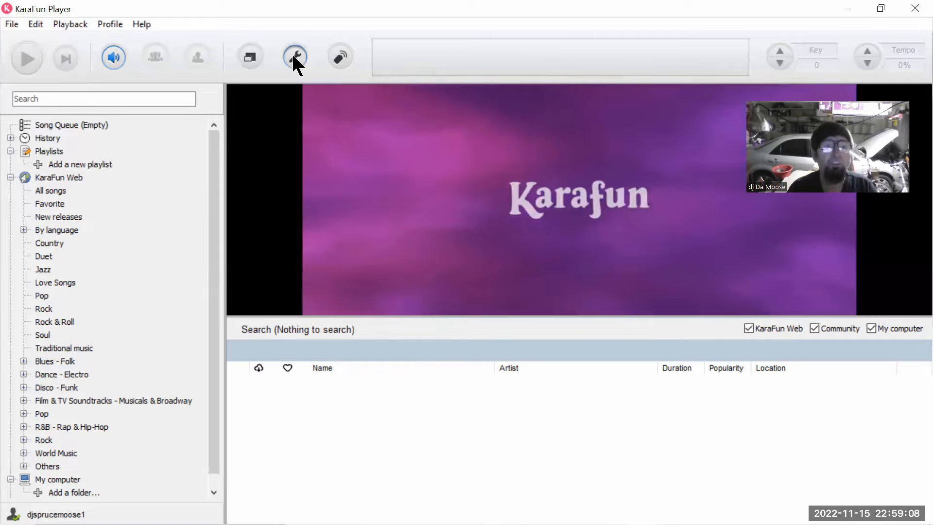
Step: View and close Preferences without changes, then bring up Remote settings
click(293, 57)
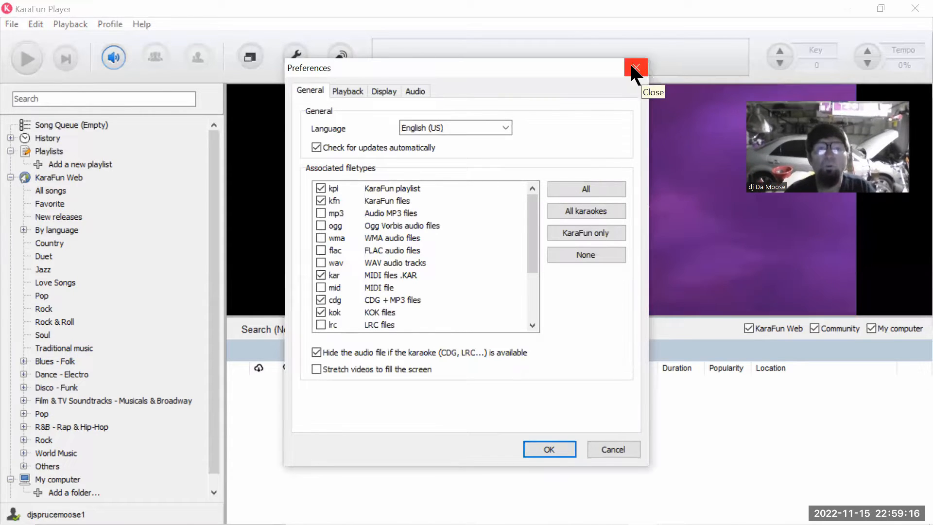
click(635, 67)
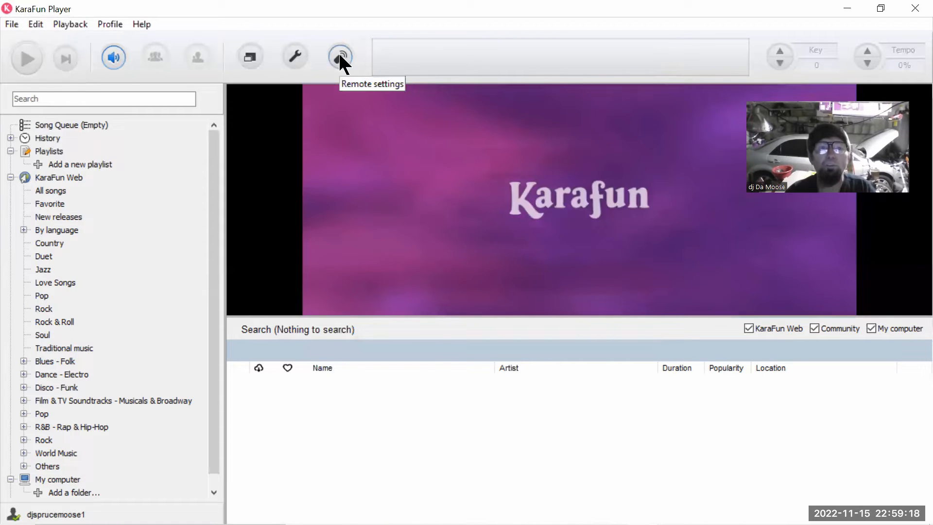
click(339, 58)
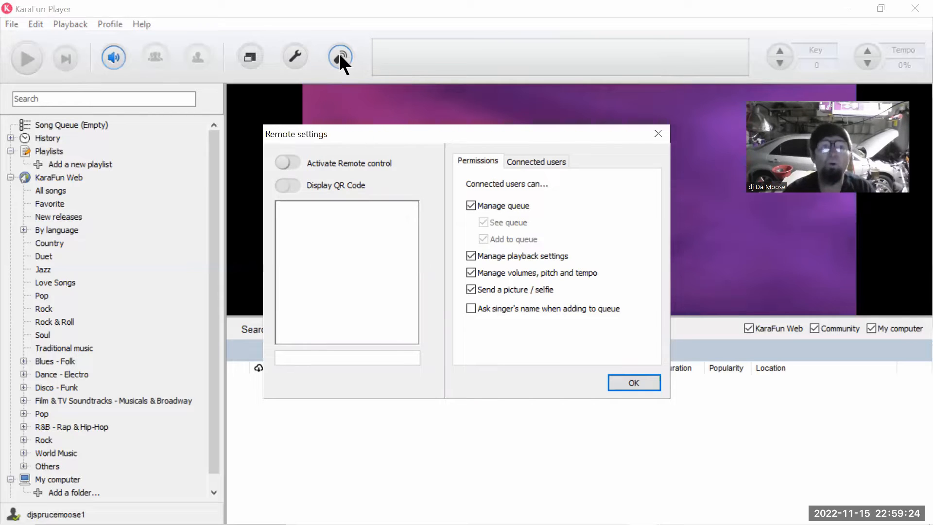
Step: Switch on Activate Remote control and Display QR Code, then confirm with OK
click(287, 162)
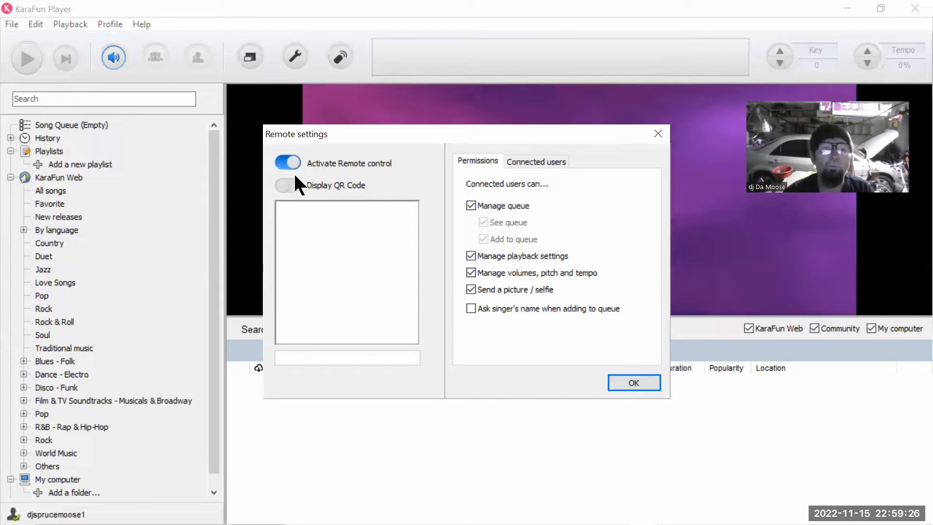
click(287, 185)
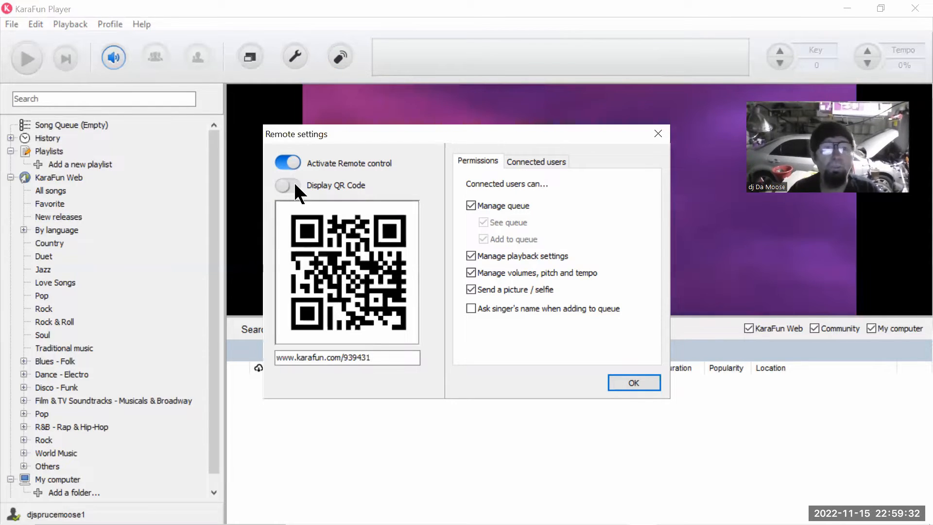
click(287, 185)
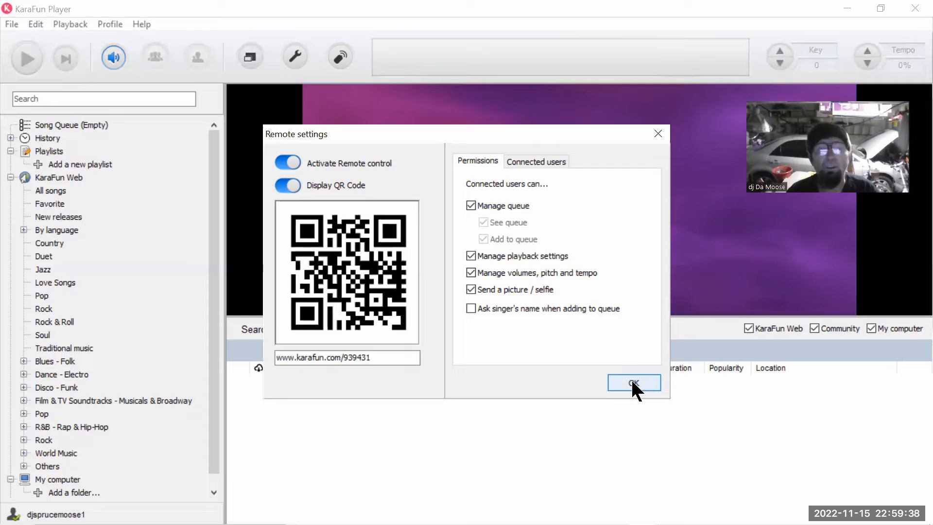
click(633, 382)
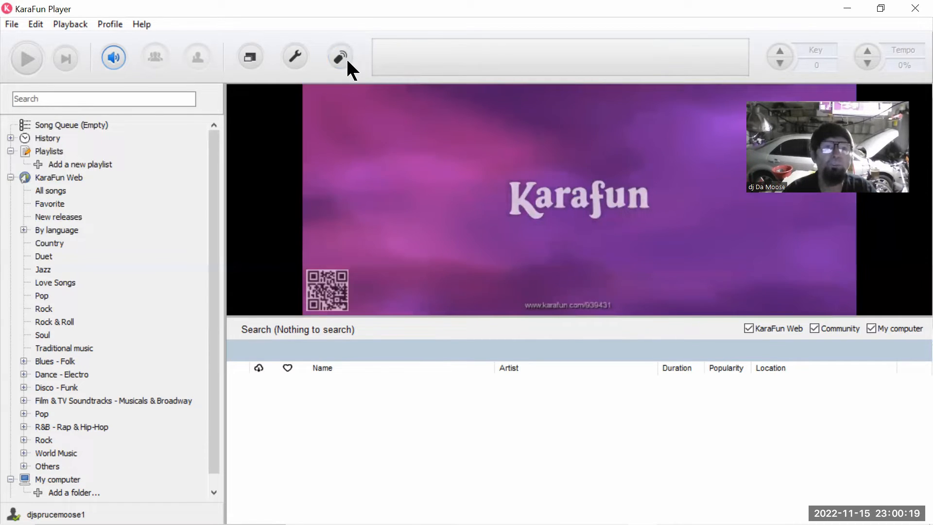
Step: Re-enable remote control and QR code, check connected coordinator Fred, and confirm
click(339, 57)
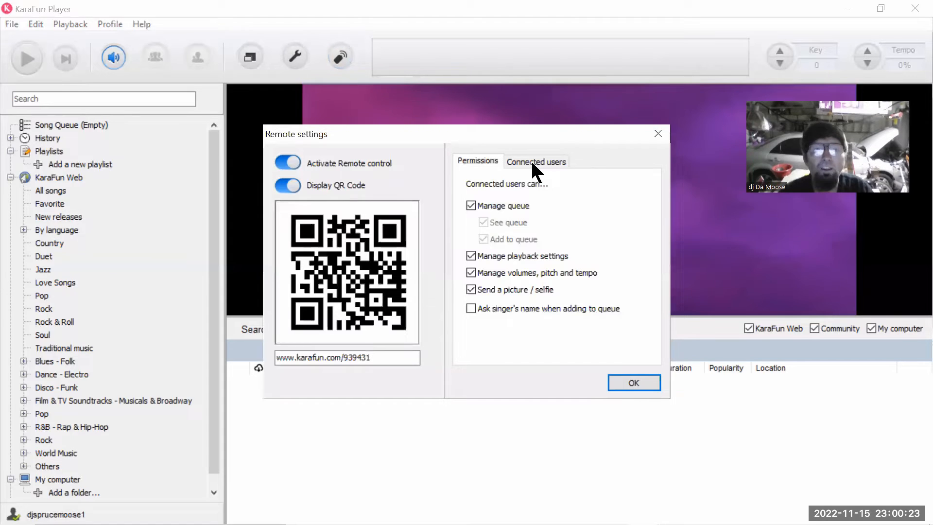
click(535, 161)
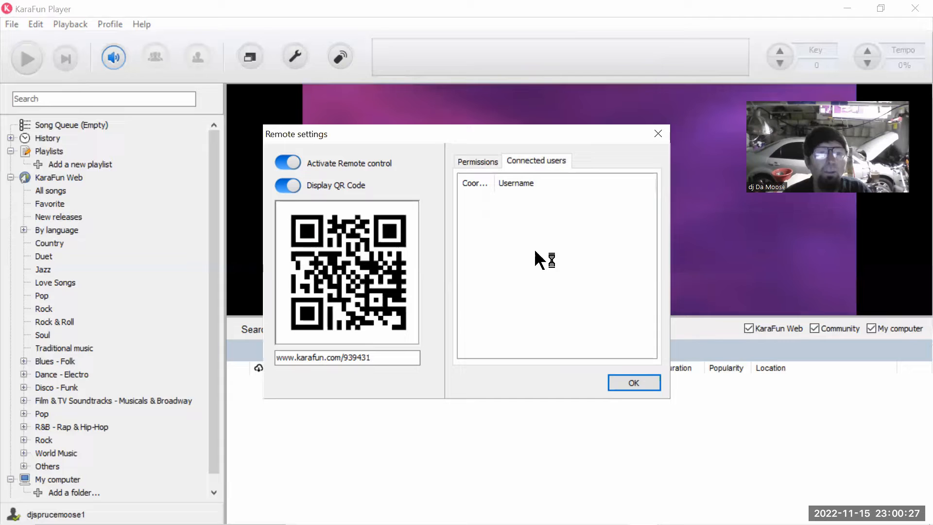
click(287, 162)
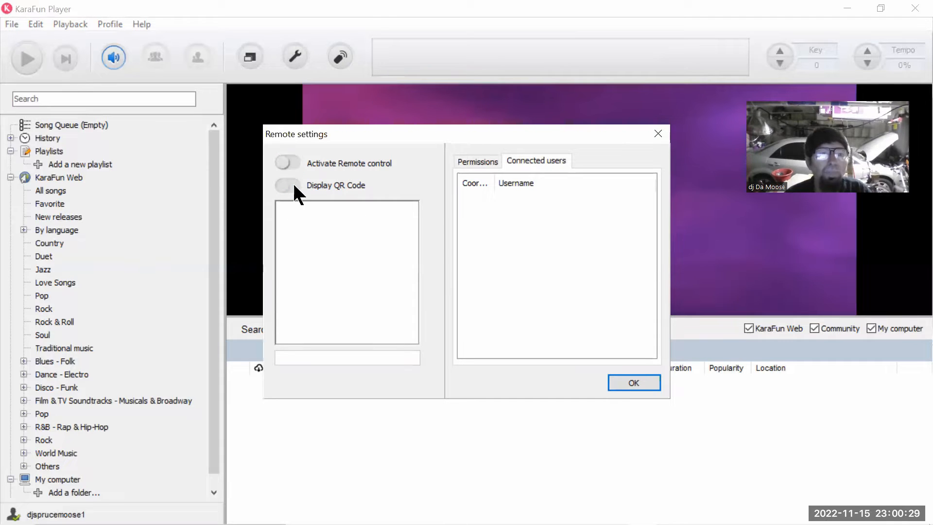
click(286, 162)
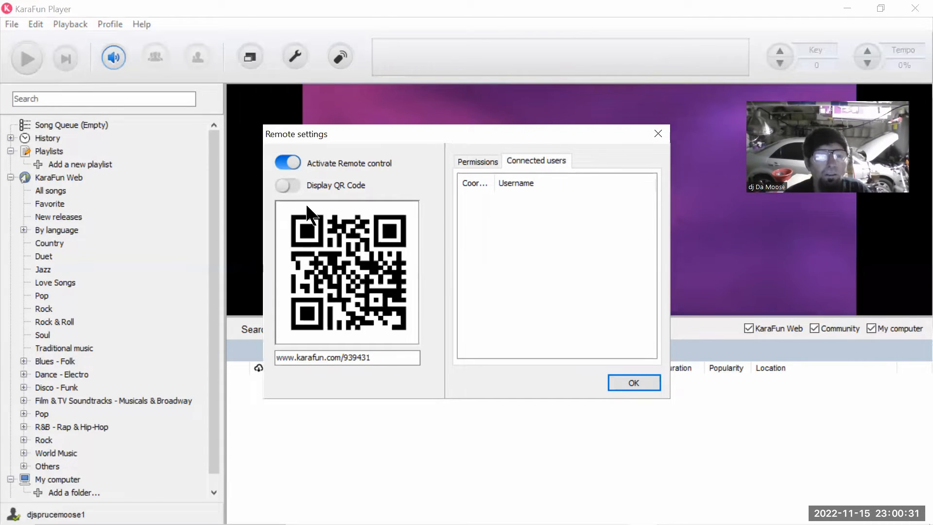
click(287, 185)
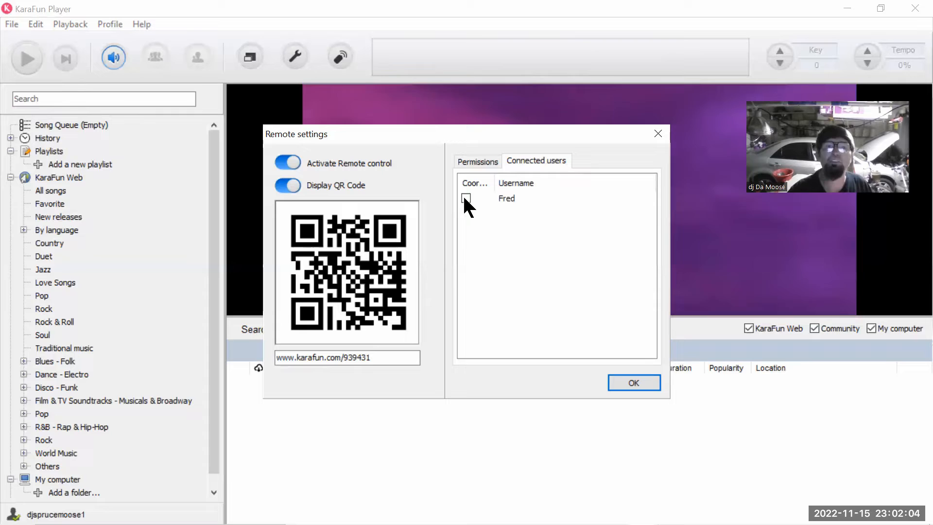
click(466, 197)
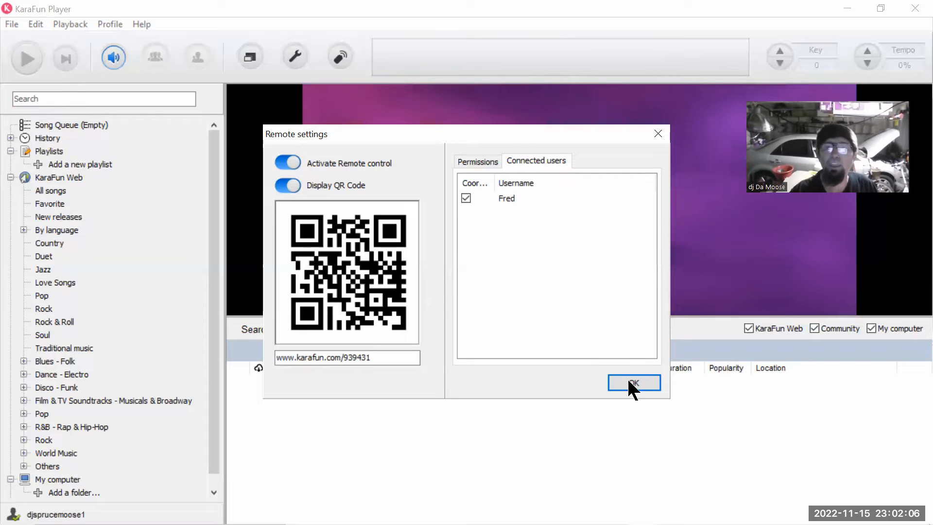
click(633, 382)
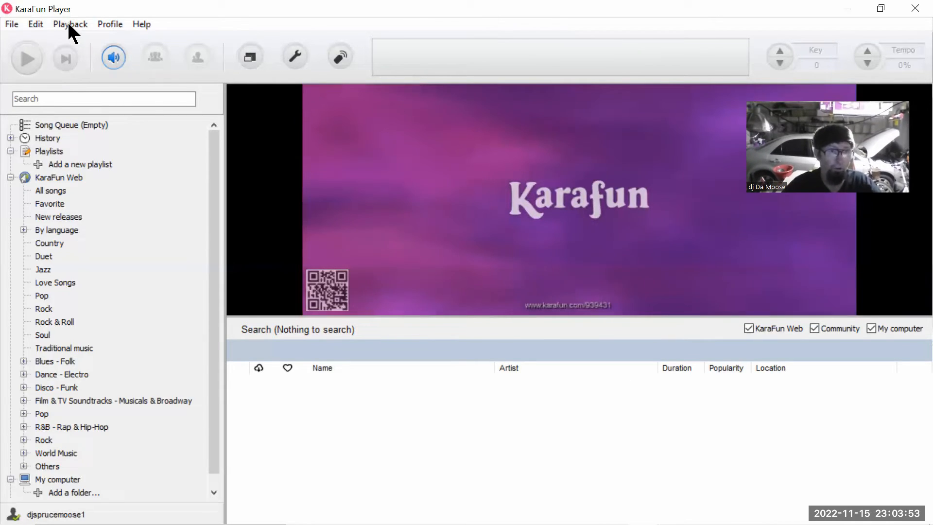
Step: Check Start in pause and Add karaoke to queue on double-click in Playback
click(69, 23)
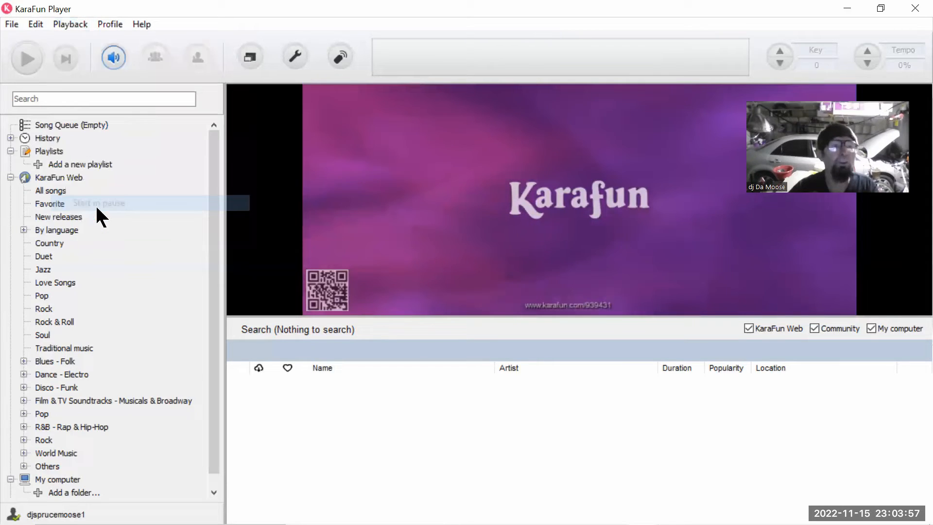
click(69, 24)
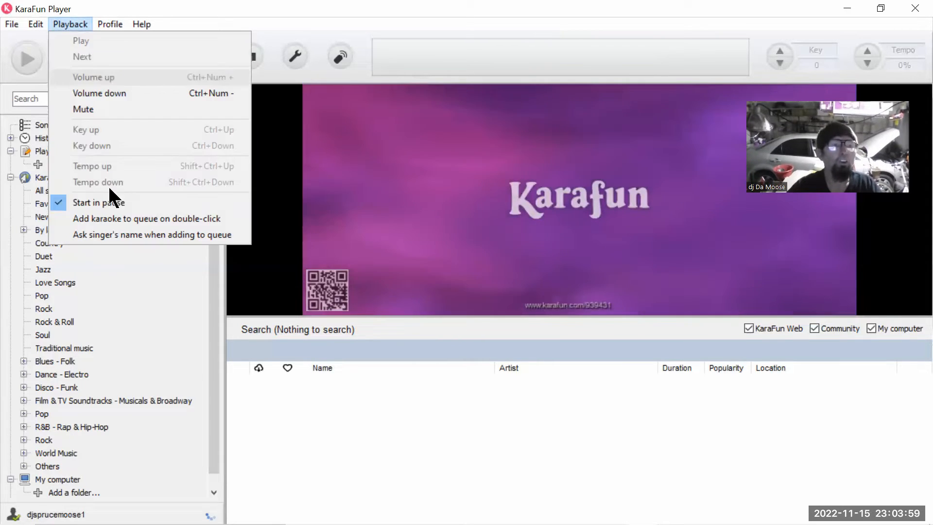
click(69, 24)
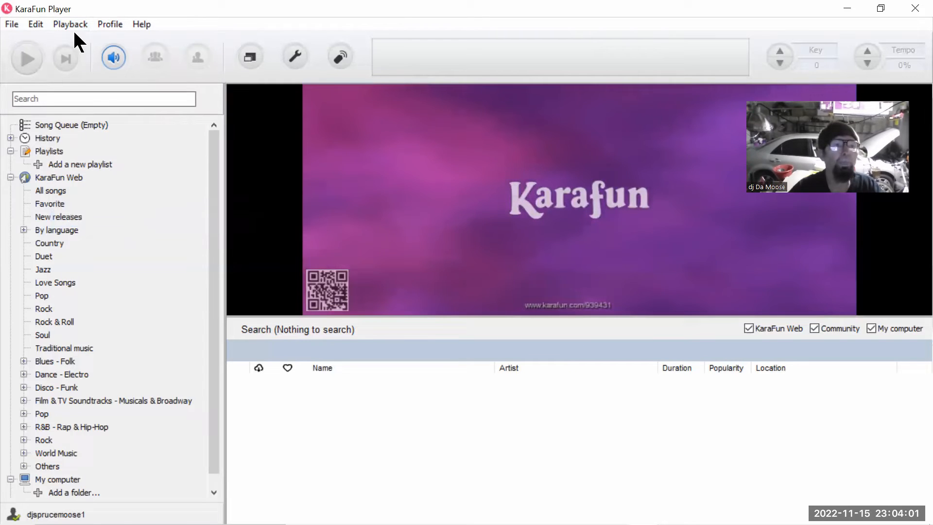
click(70, 24)
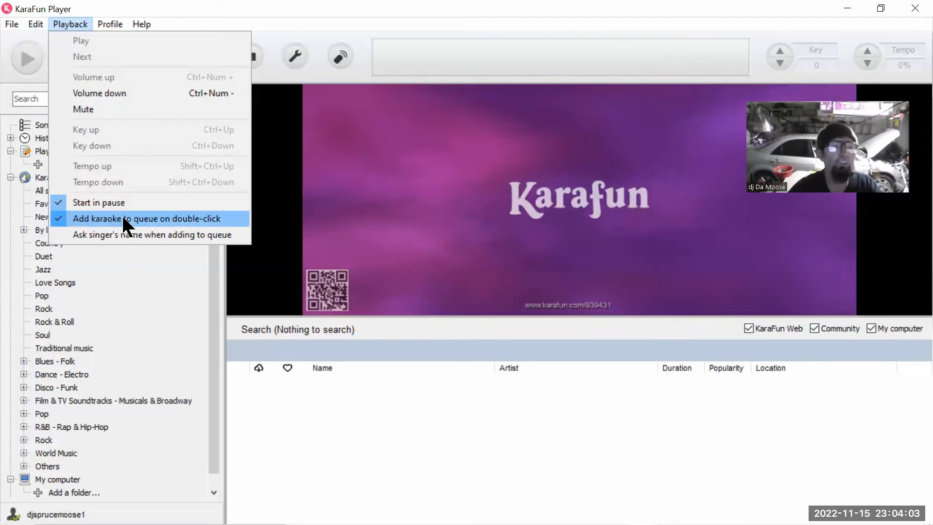
click(146, 218)
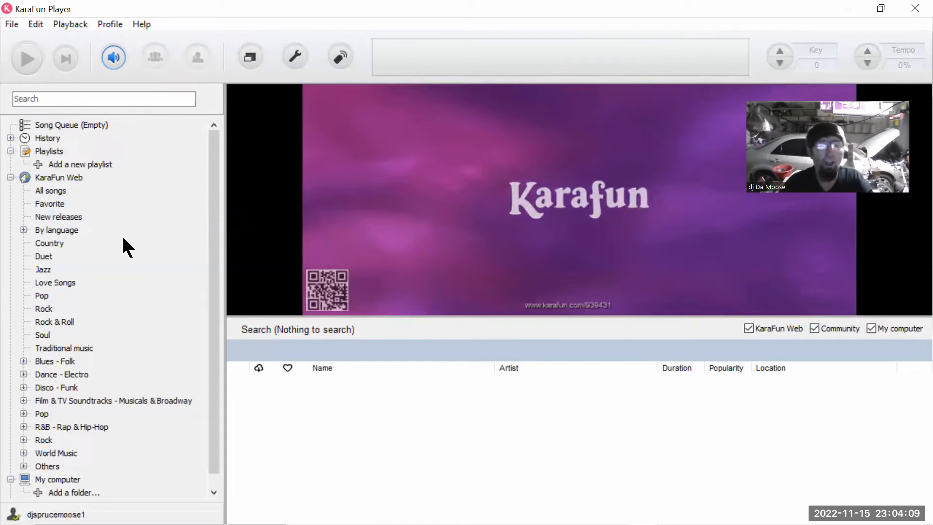
mouse_move(294, 57)
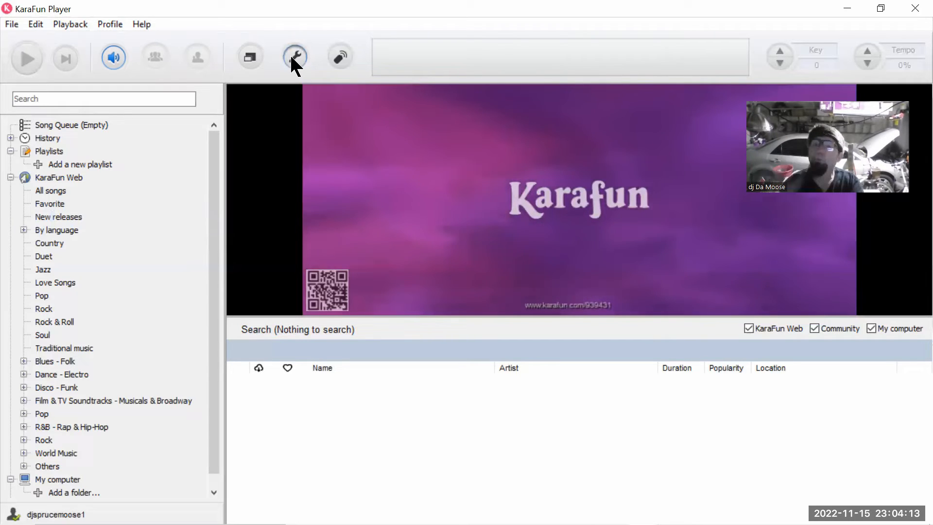
Step: Enable background music in the Preferences Playback tab with volume at 10%
click(293, 57)
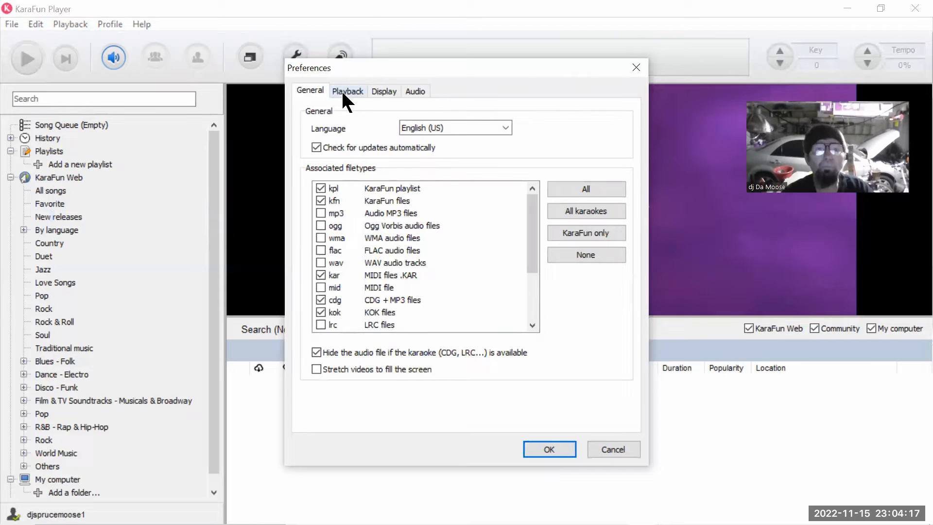
click(347, 91)
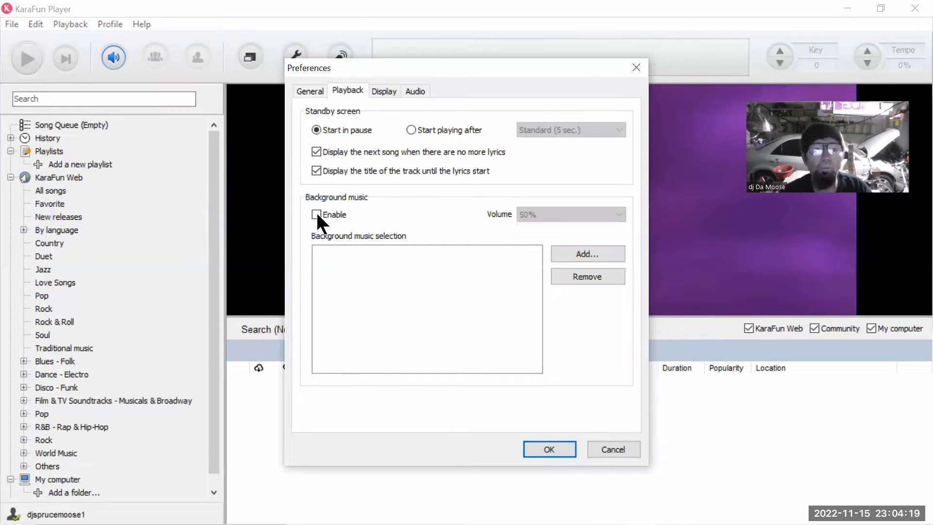
click(316, 215)
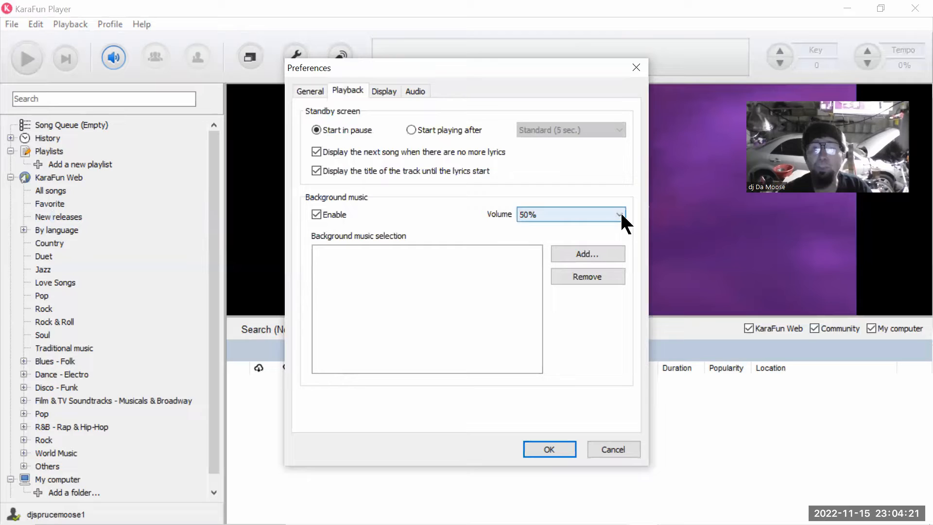
click(618, 215)
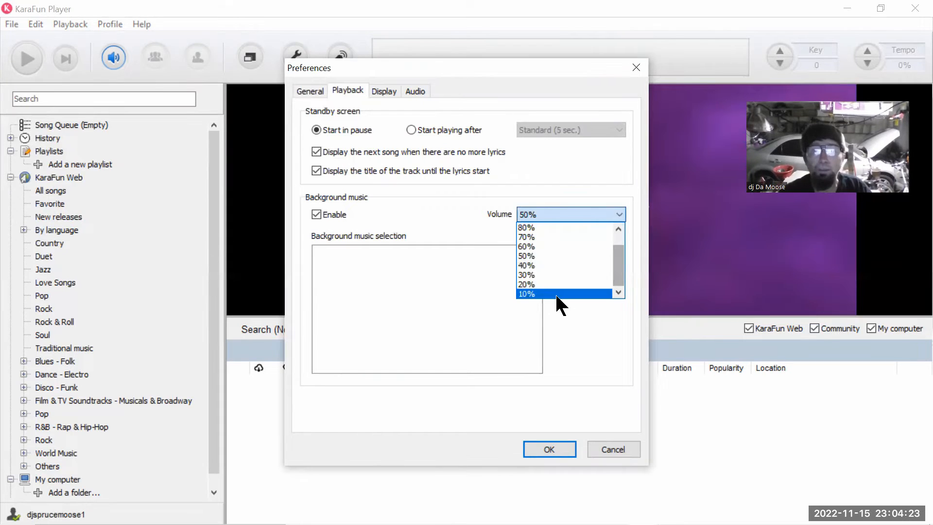
click(525, 294)
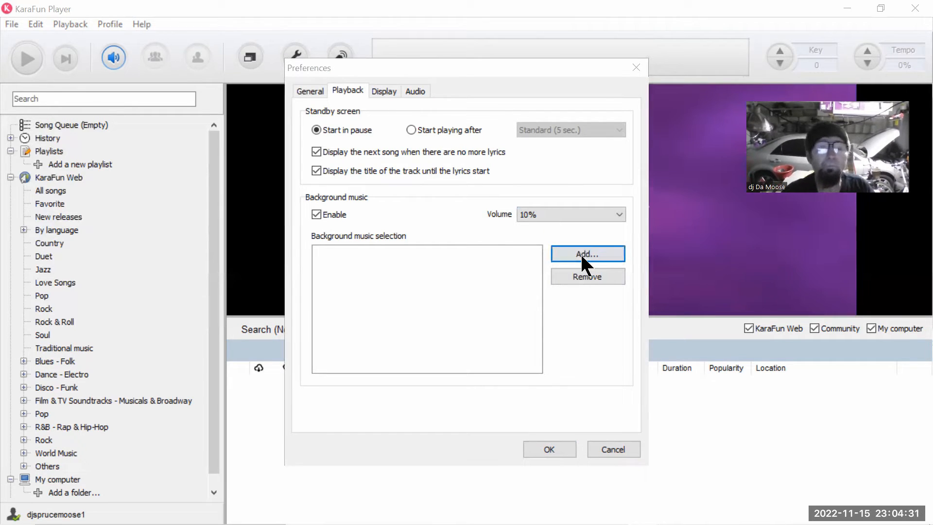
Step: Add today's four downloaded tracks, starting with It Was a Time - TrackTribe, and save
click(587, 253)
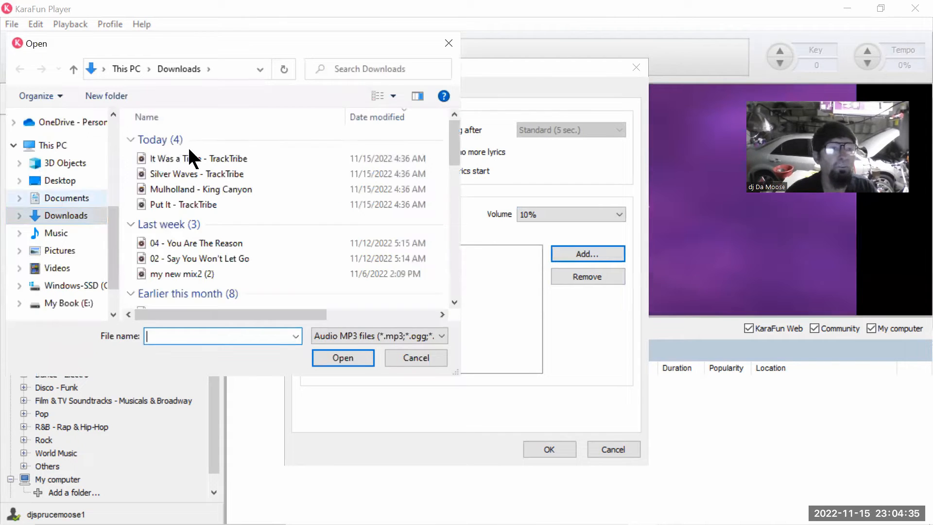
click(198, 158)
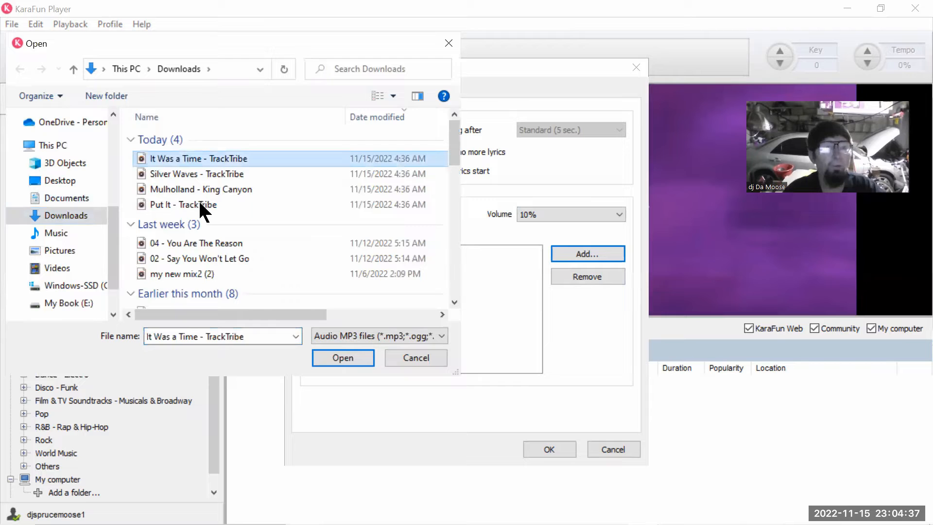
click(183, 204)
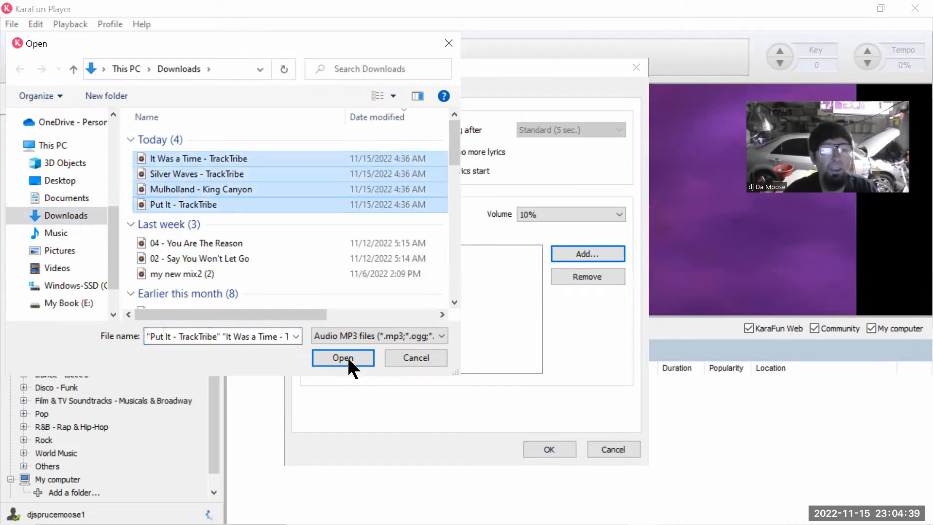
click(342, 357)
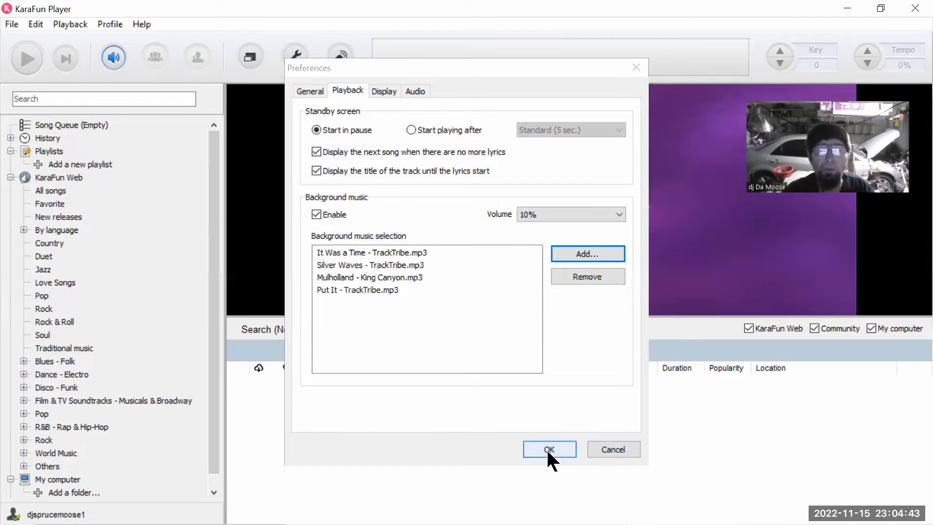
click(548, 448)
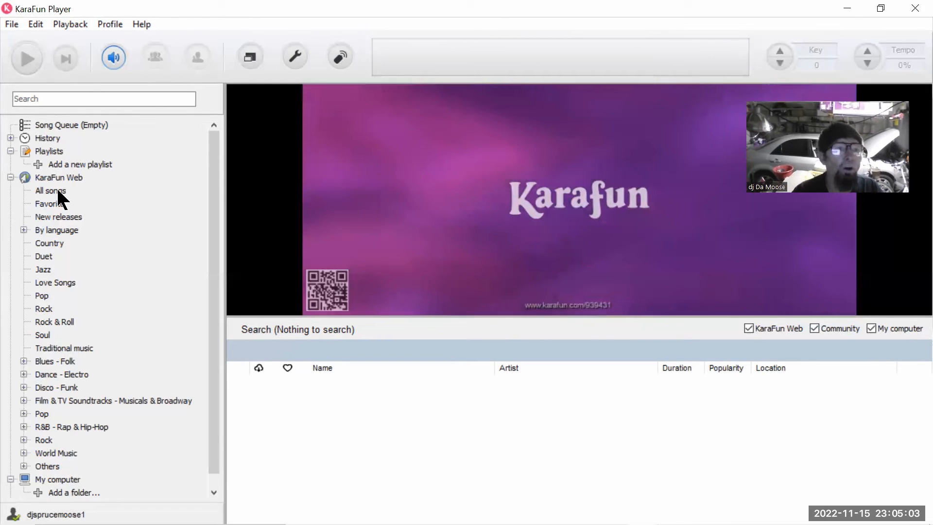
Step: Show the KaraFun Web All songs category
click(50, 190)
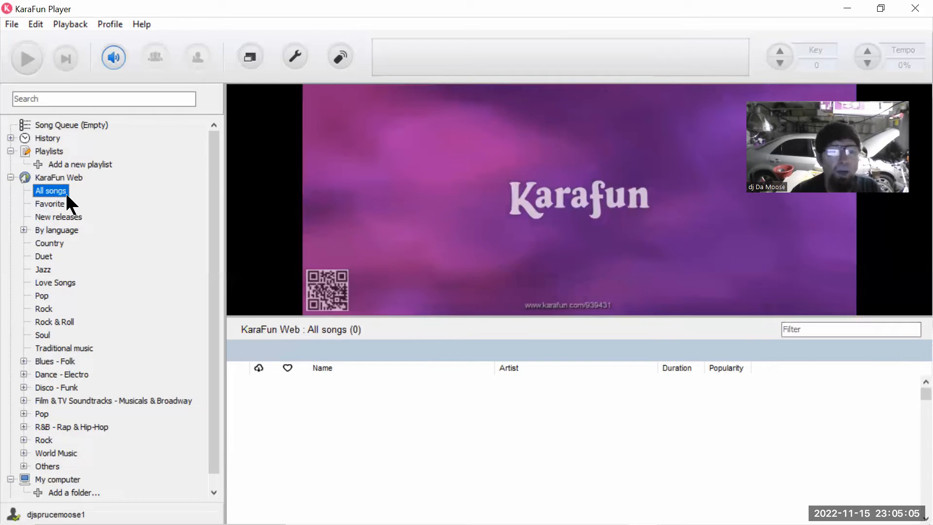
Step: Queue Tennessee Whiskey from KaraFun Web's All songs list for singer fred
click(50, 191)
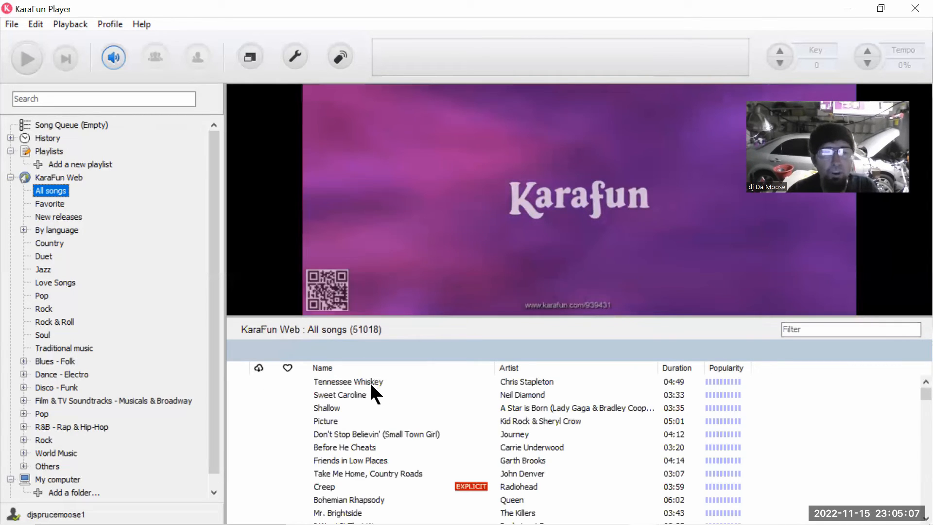
click(348, 382)
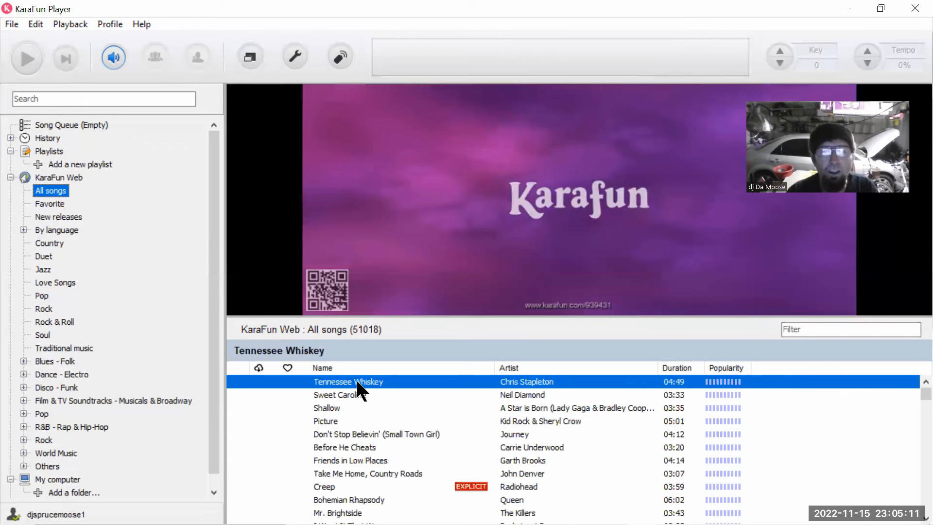
double_click(348, 381)
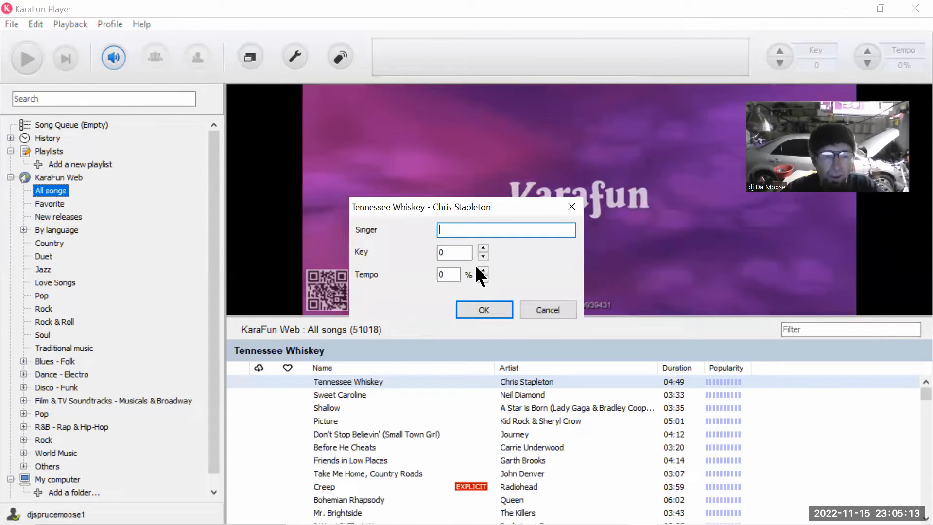
text(fre)
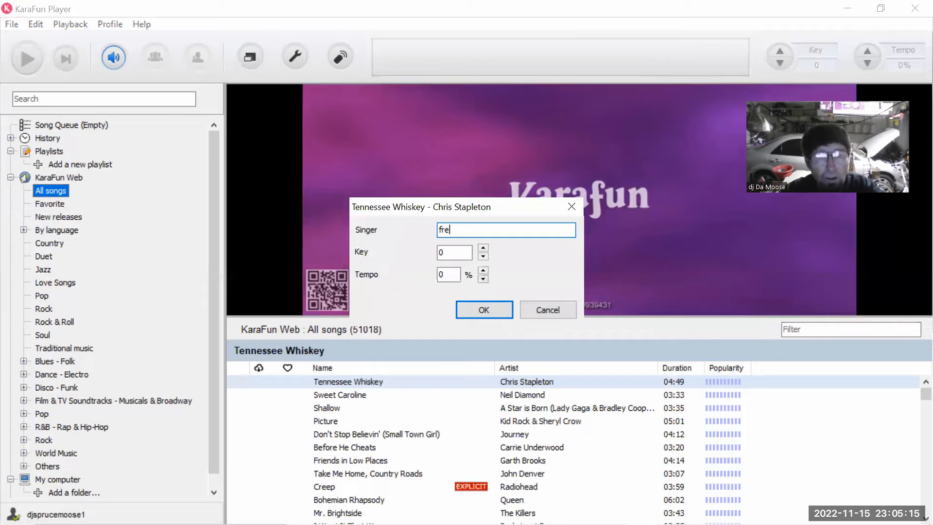
click(483, 310)
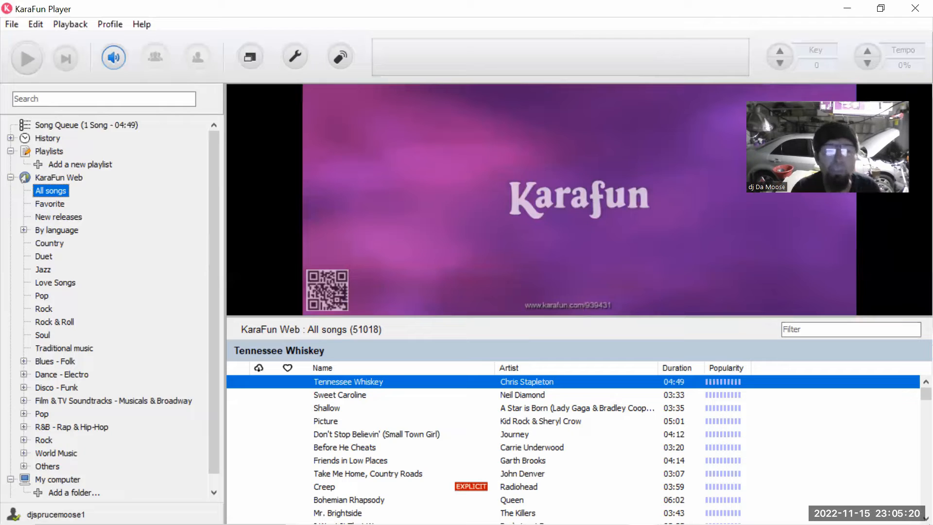
Step: Load Tennessee Whiskey into the player, play briefly, then pause it
click(26, 58)
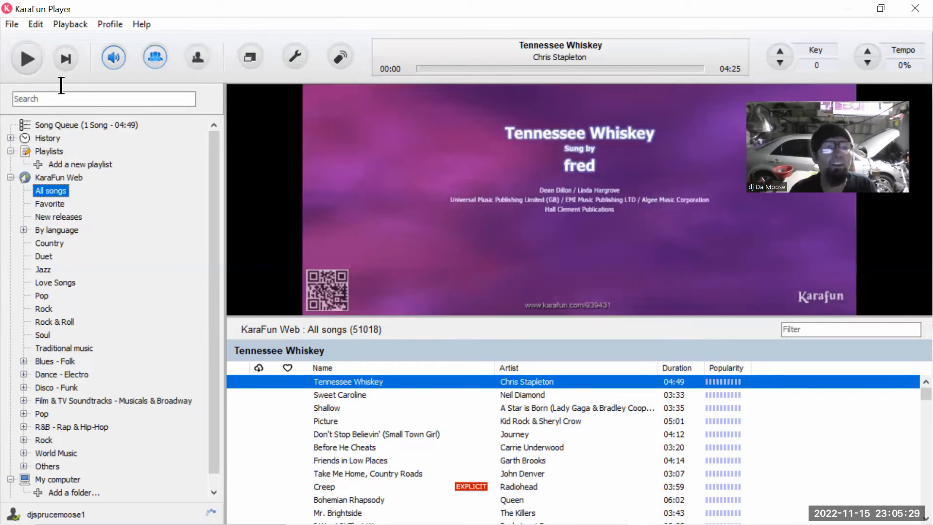
mouse_move(26, 58)
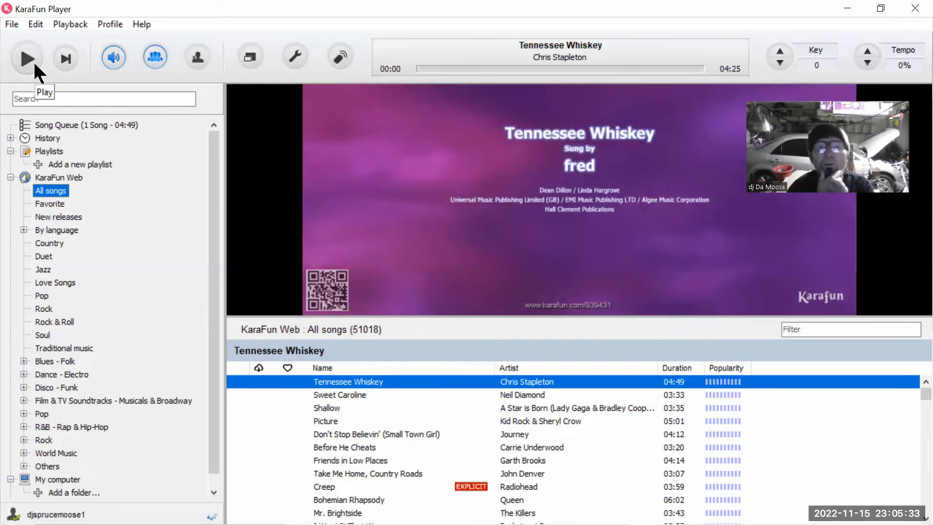
click(26, 58)
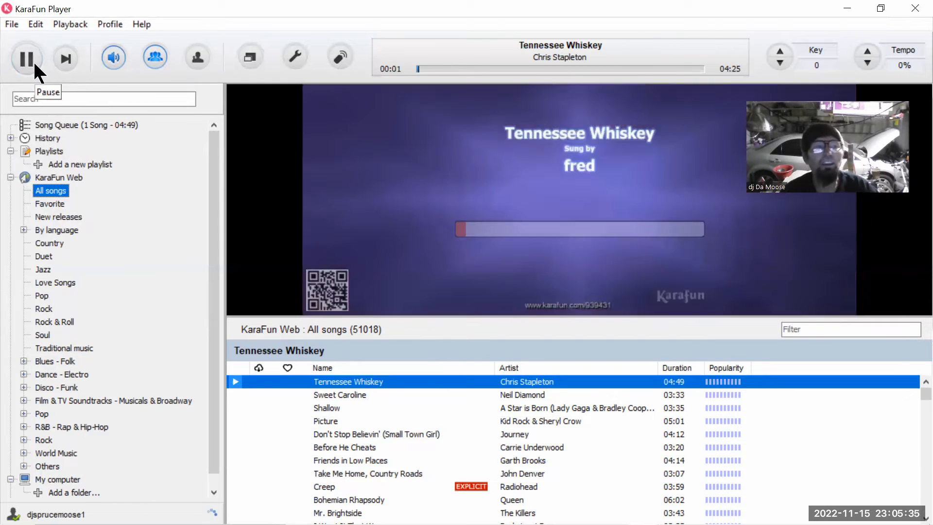
click(26, 57)
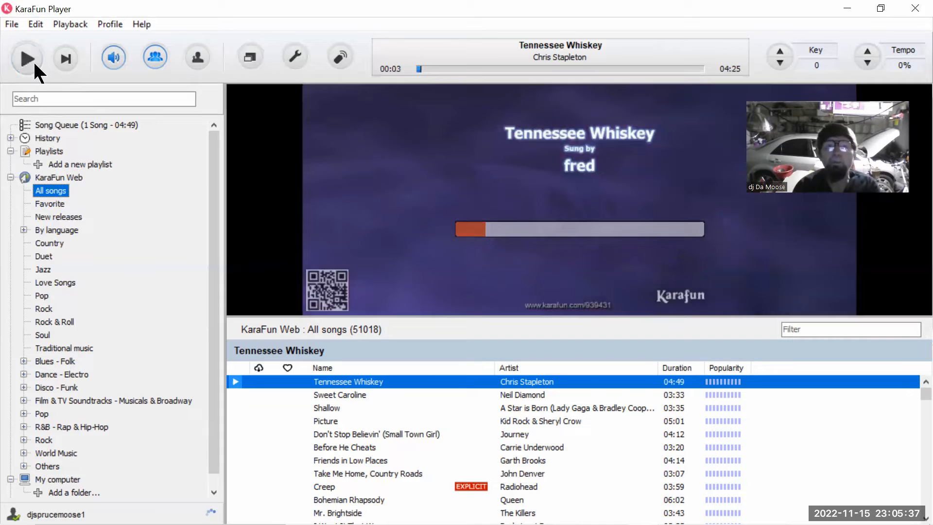